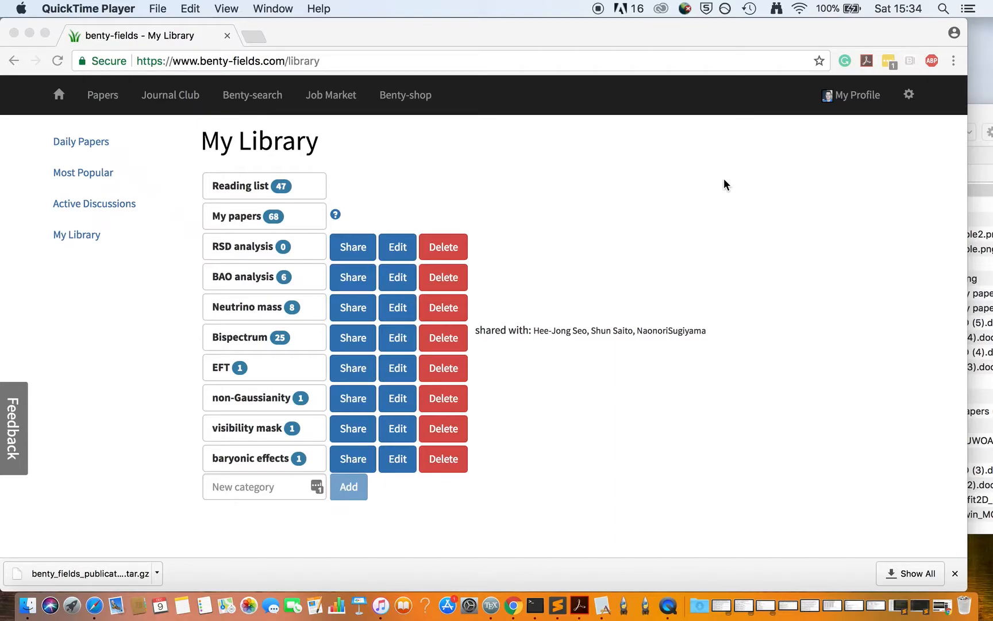
mouse_move(108, 112)
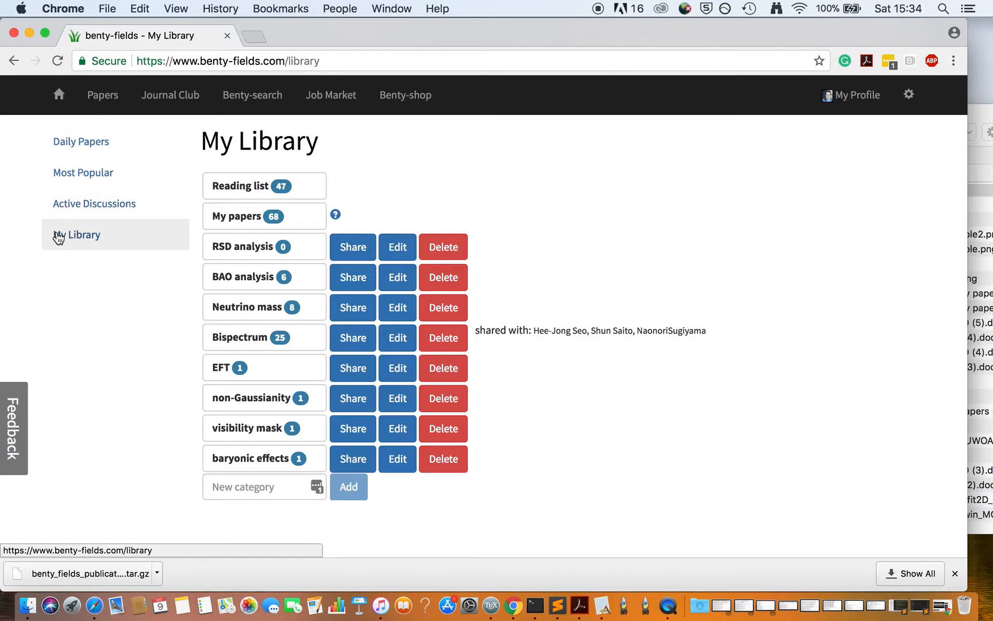
Step: Show the My papers collection with its plots and look through the listed publications
click(260, 217)
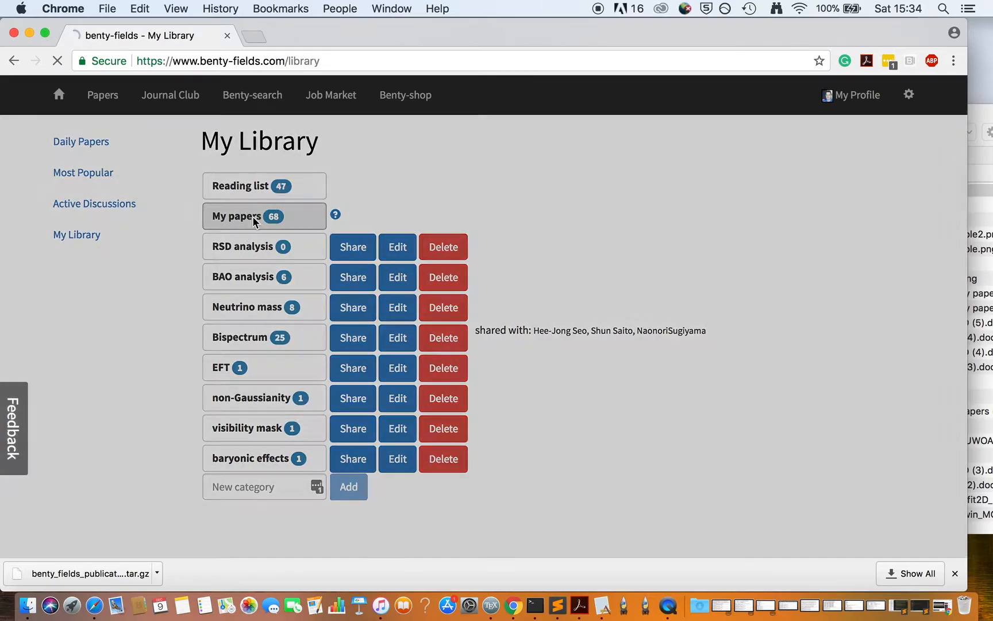
click(244, 216)
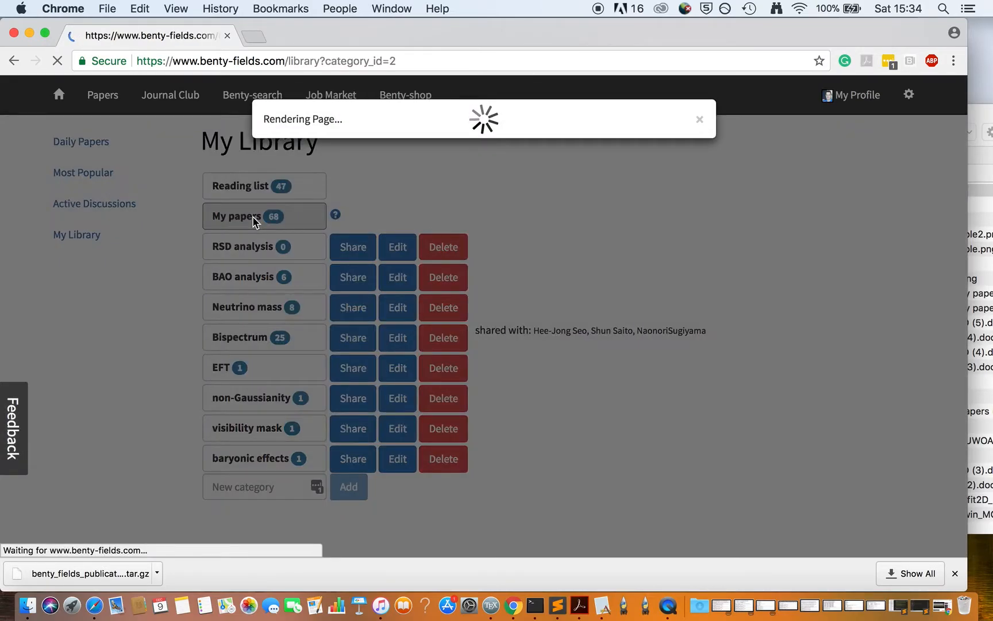
click(247, 216)
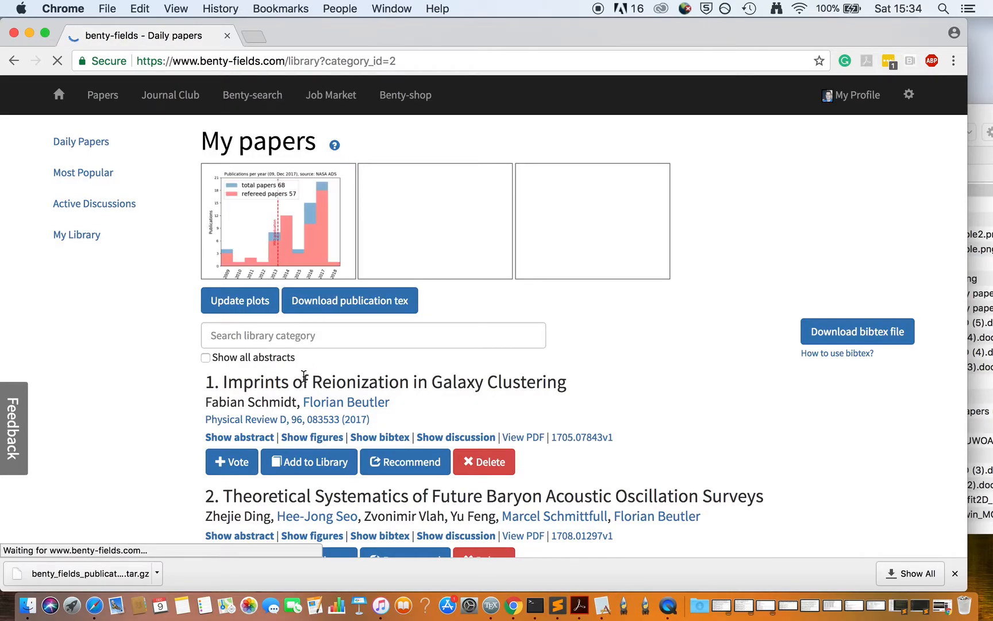
scroll(down, 3)
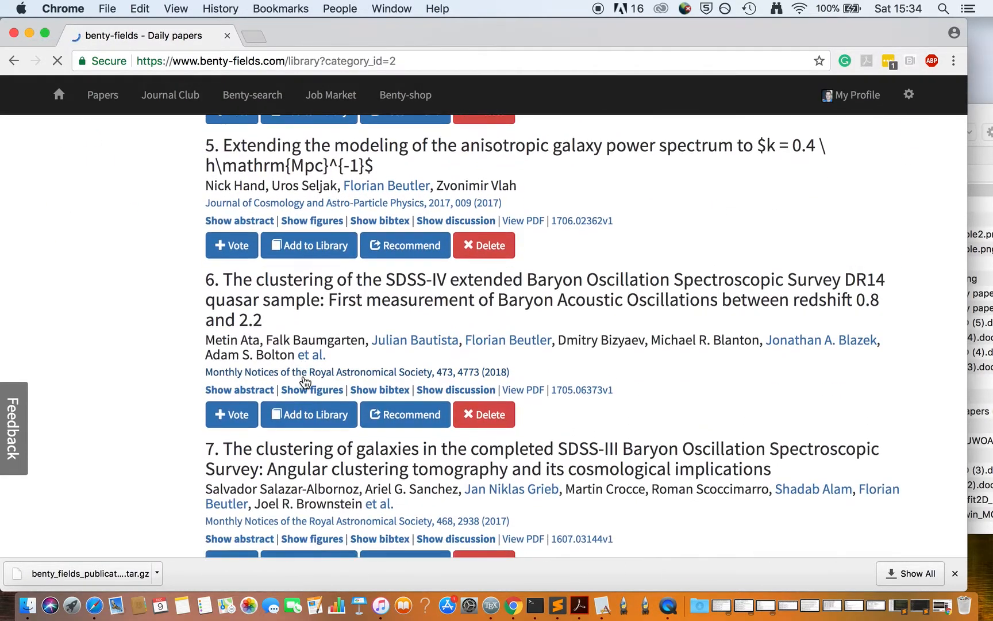
scroll(up, 3)
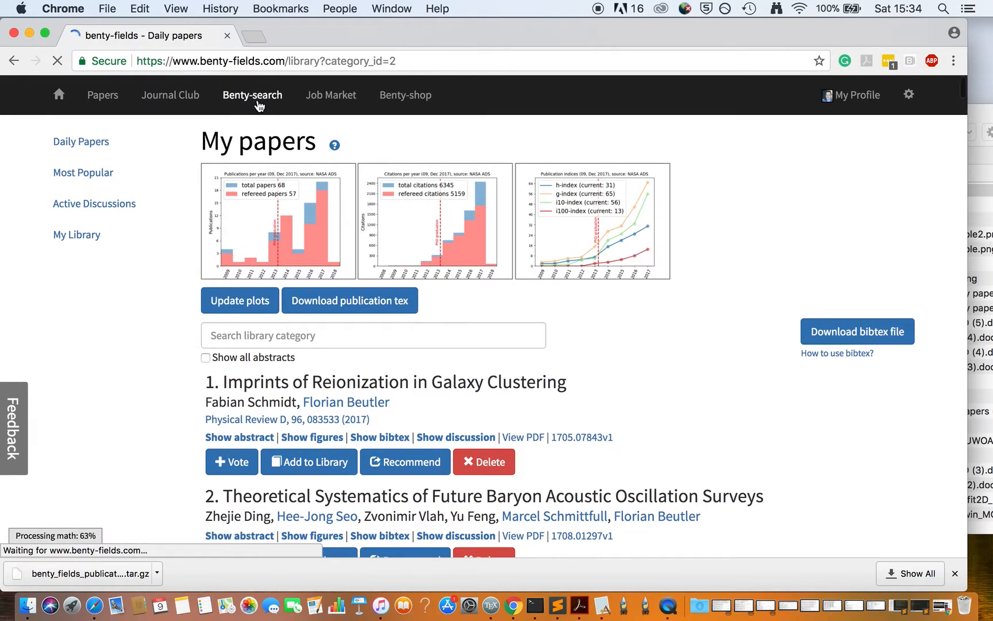
Step: Search Benty-search for author 'Florian Beutler' and check the first result's library categories
click(252, 95)
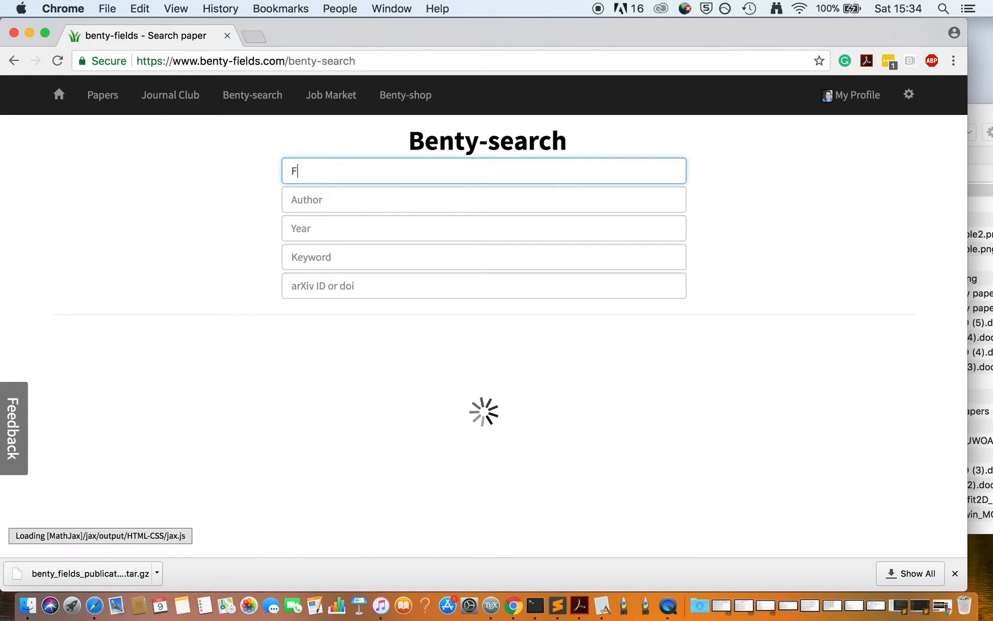
text(lorian Beutler)
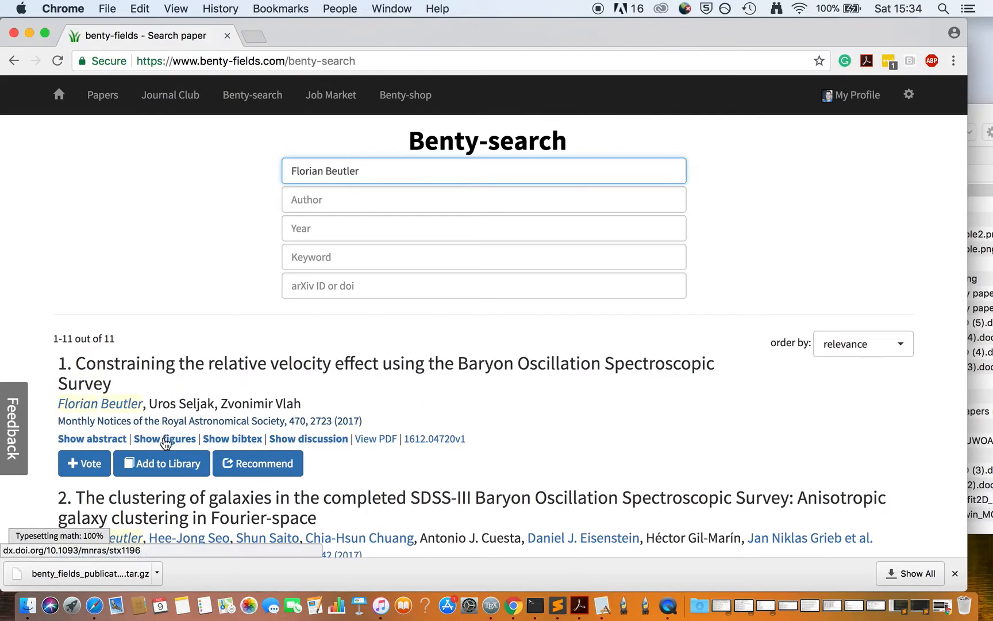
click(162, 464)
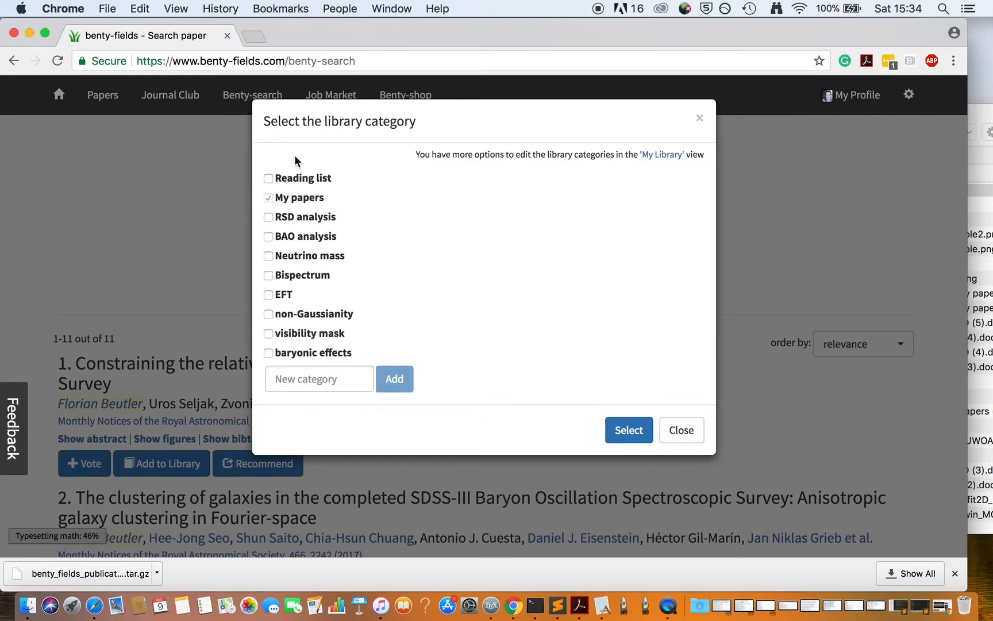
mouse_move(449, 298)
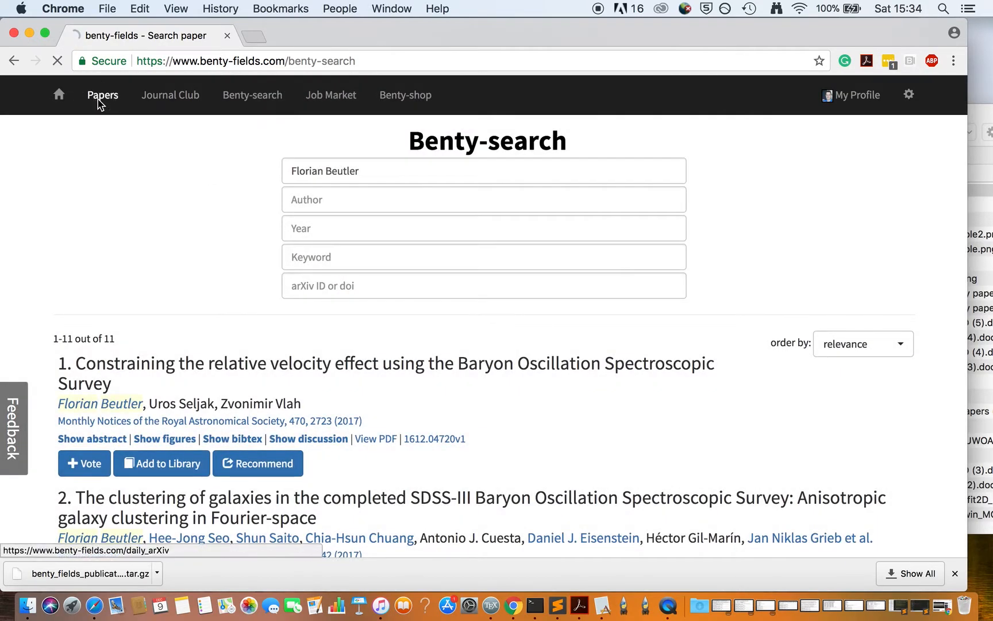
Step: Navigate back through Papers and My Library to the My papers collection
click(102, 95)
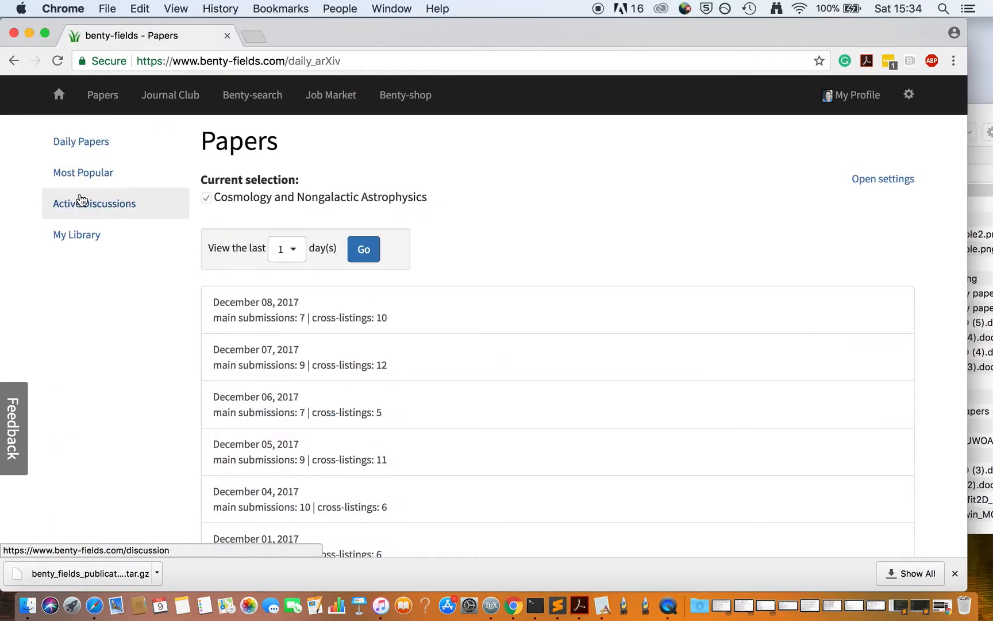
click(77, 234)
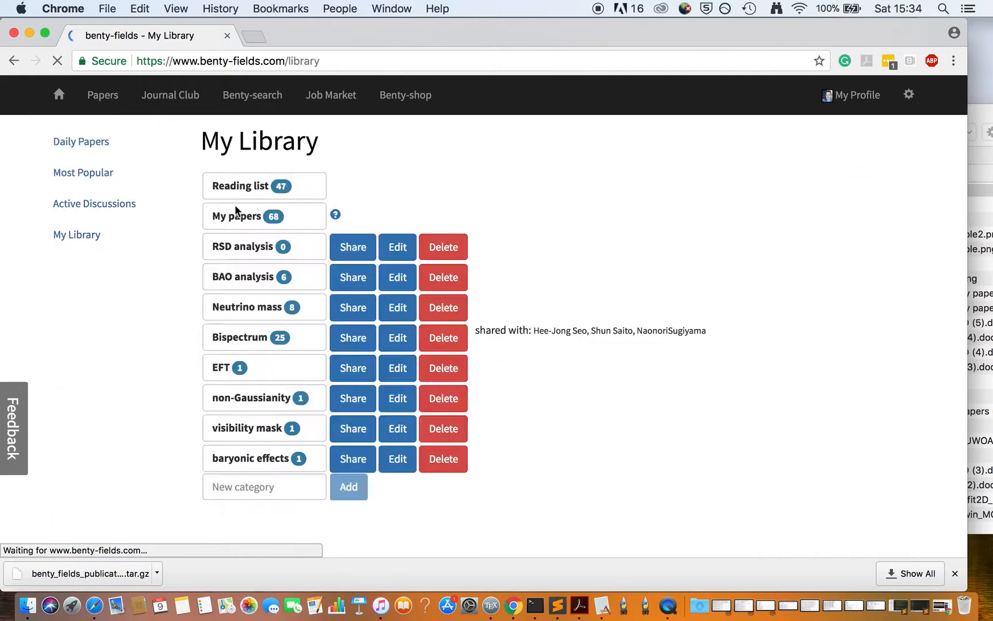
click(263, 216)
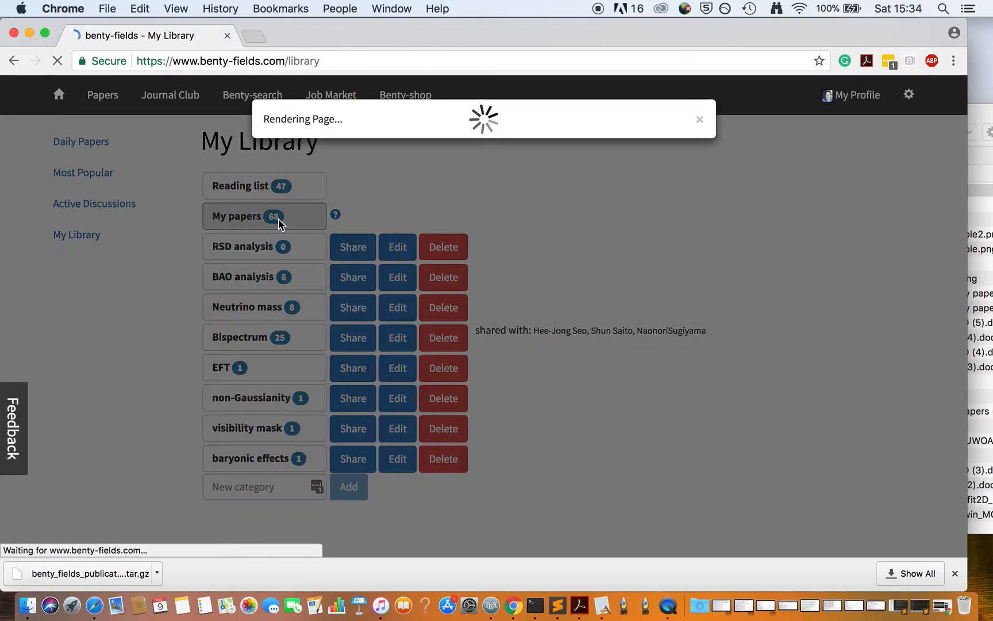
click(239, 216)
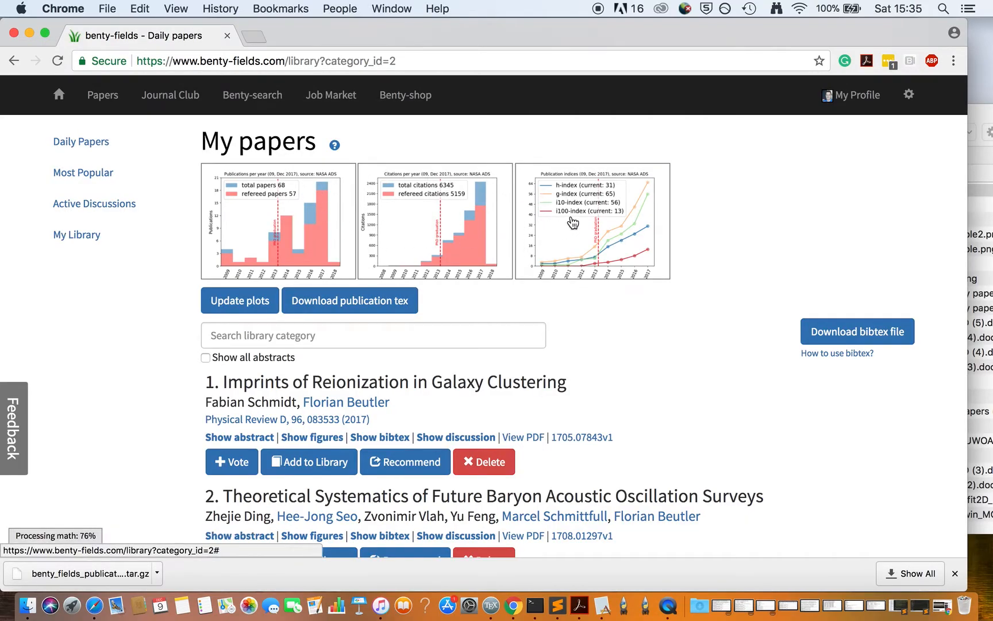
Step: Enlarge the plot gallery and page from publications through citations to publication indices
click(275, 220)
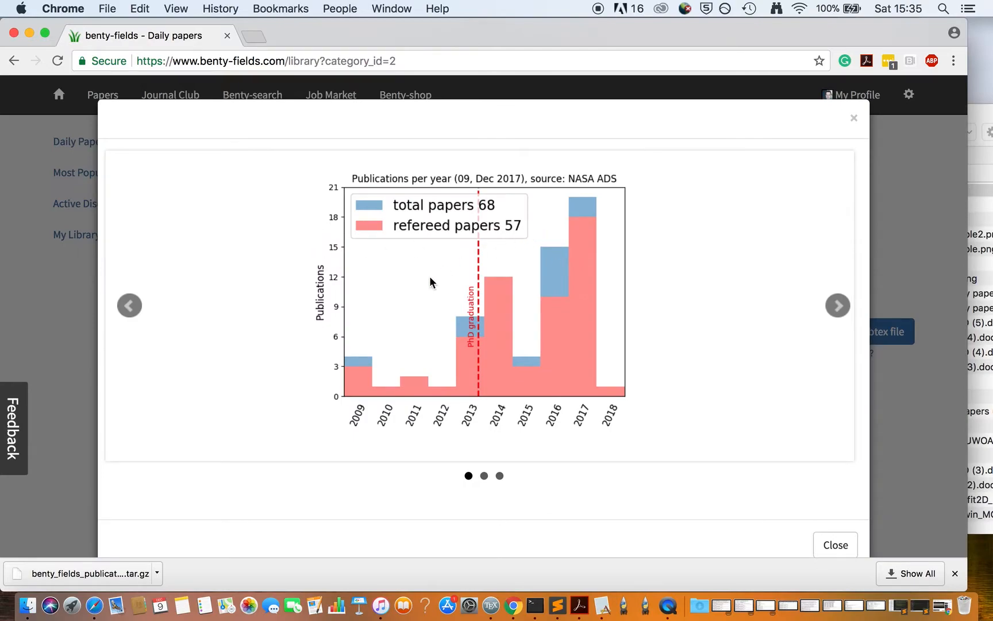
mouse_move(806, 318)
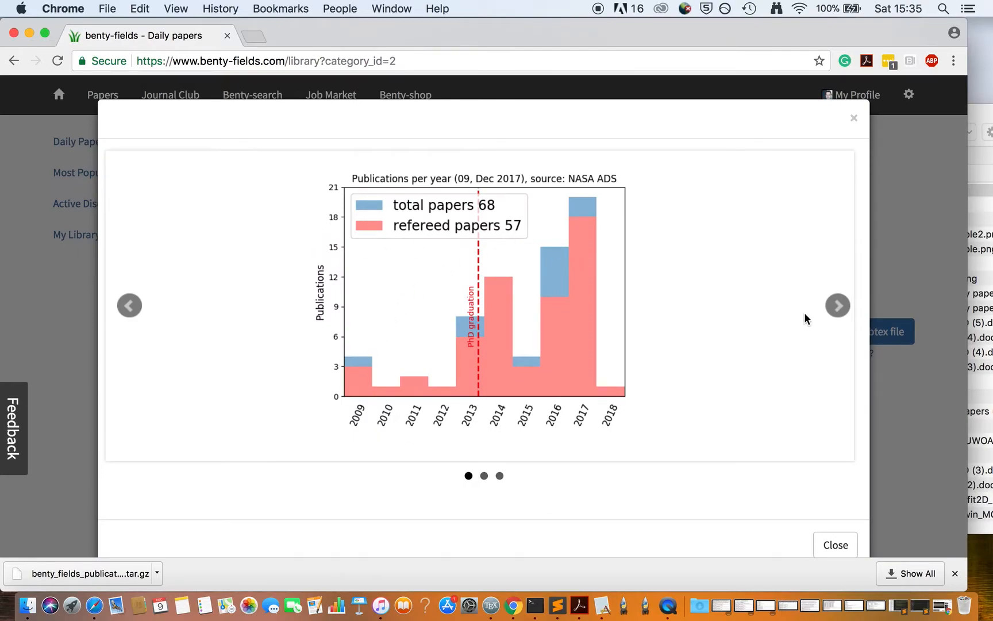
click(836, 305)
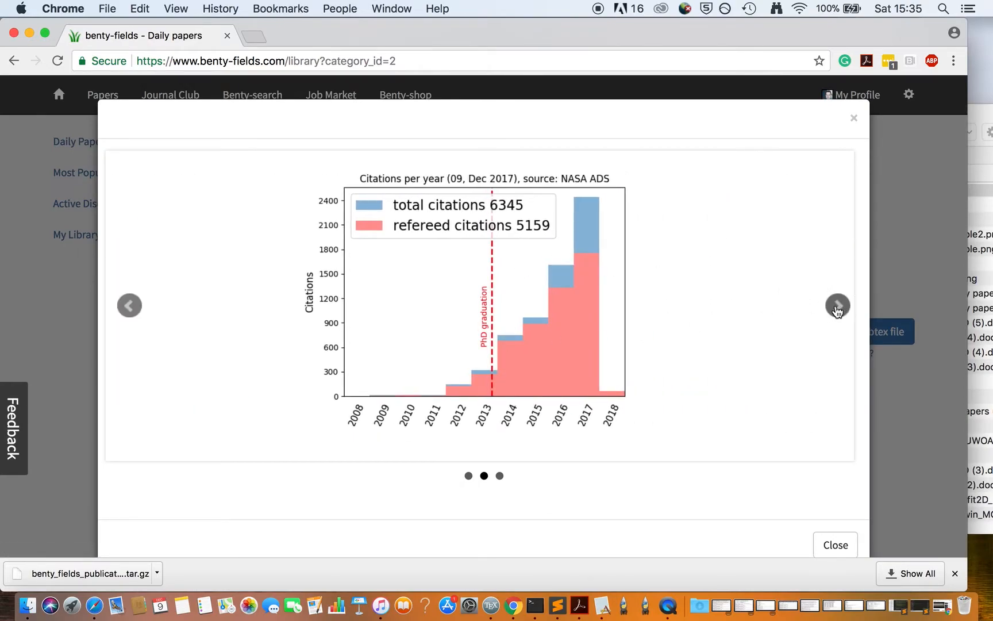
click(836, 306)
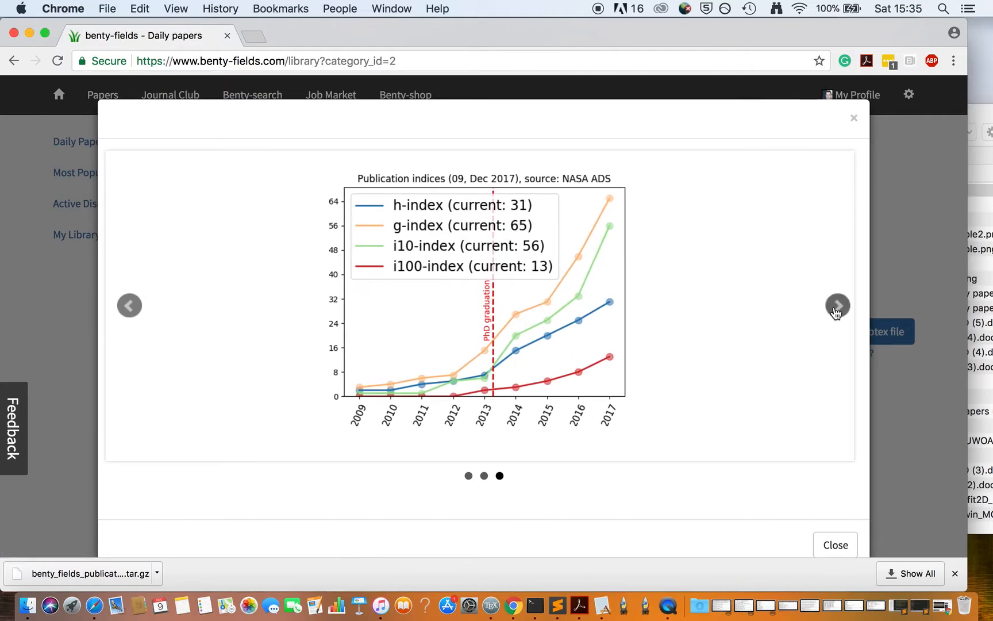
click(835, 545)
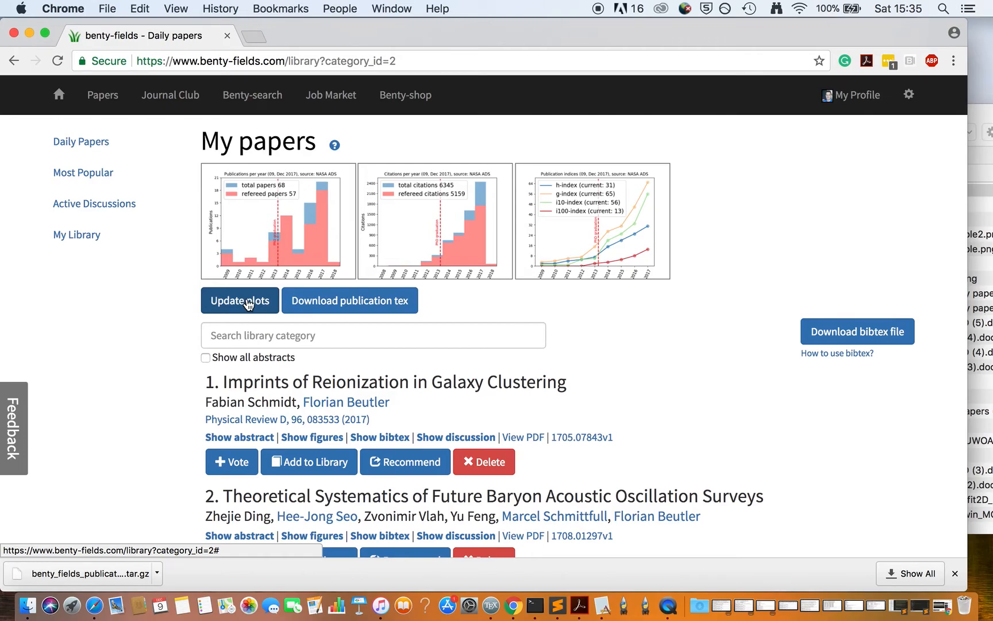
mouse_move(324, 300)
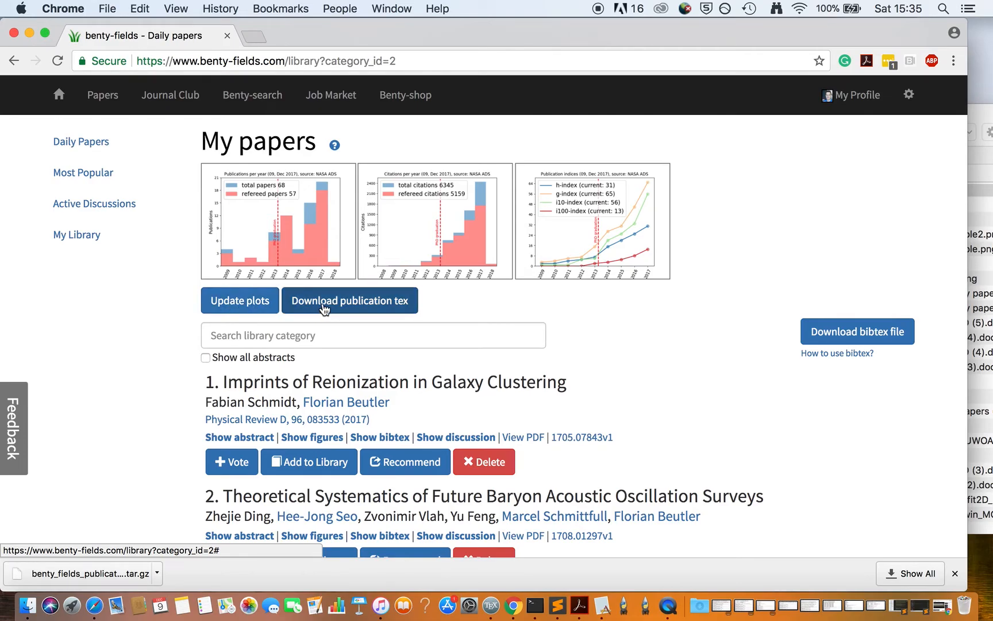
Step: Send the publication tex request with separate first-author list and 100-citation highlighting
click(350, 300)
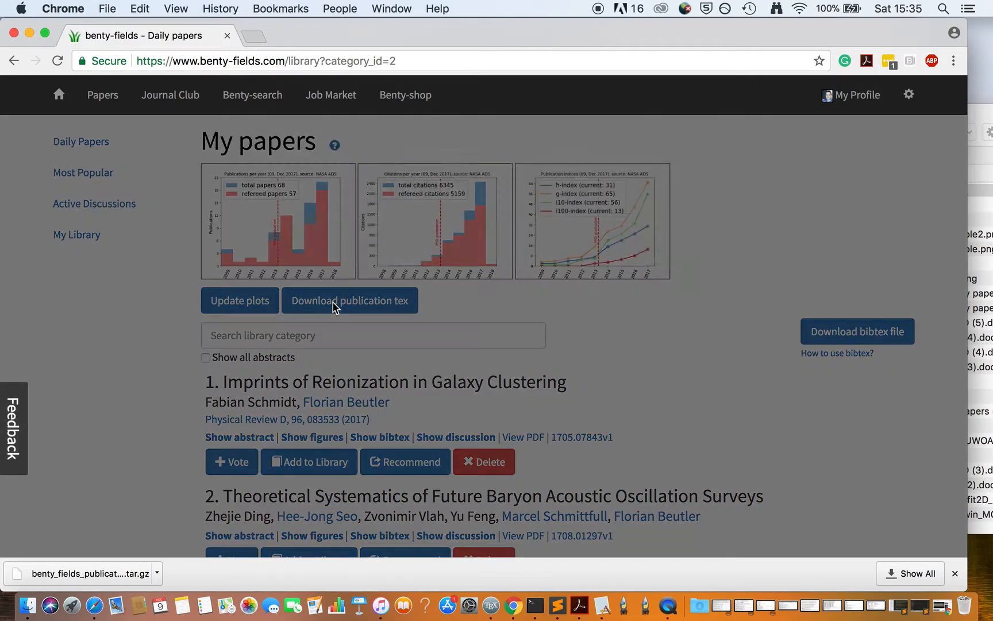
click(350, 300)
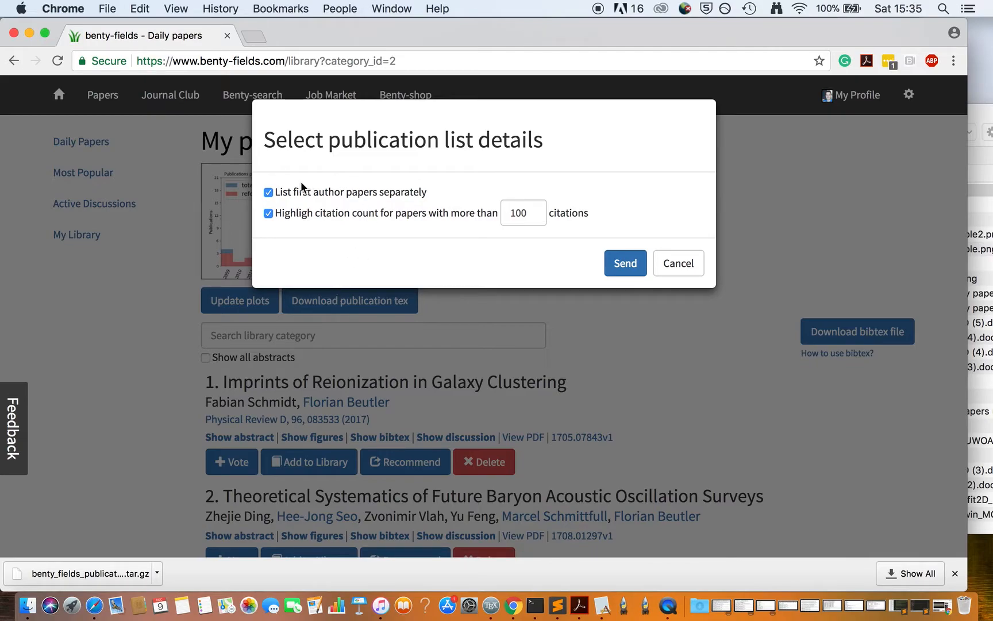
mouse_move(303, 197)
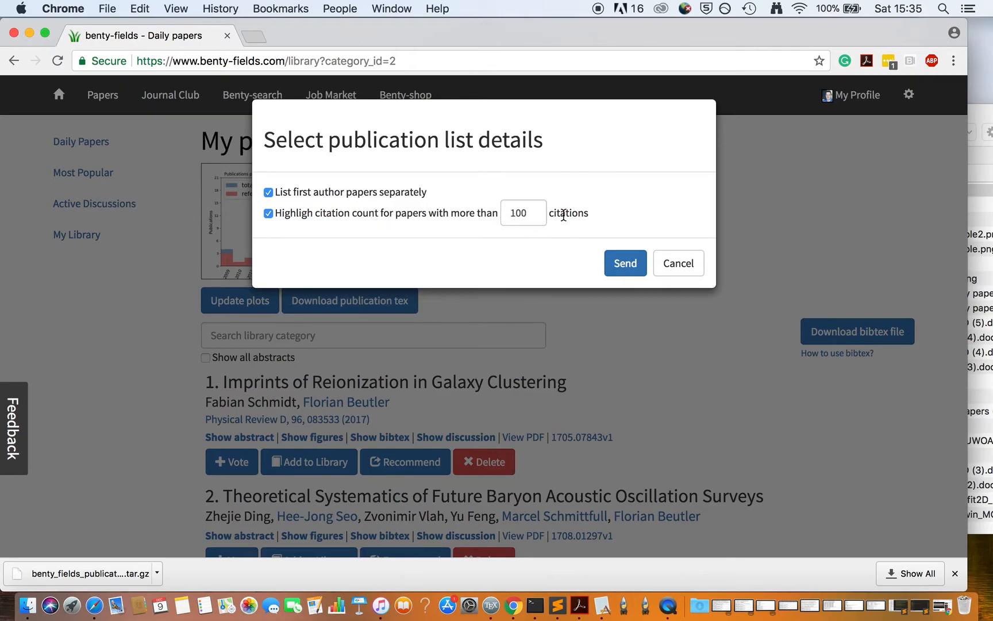
click(624, 264)
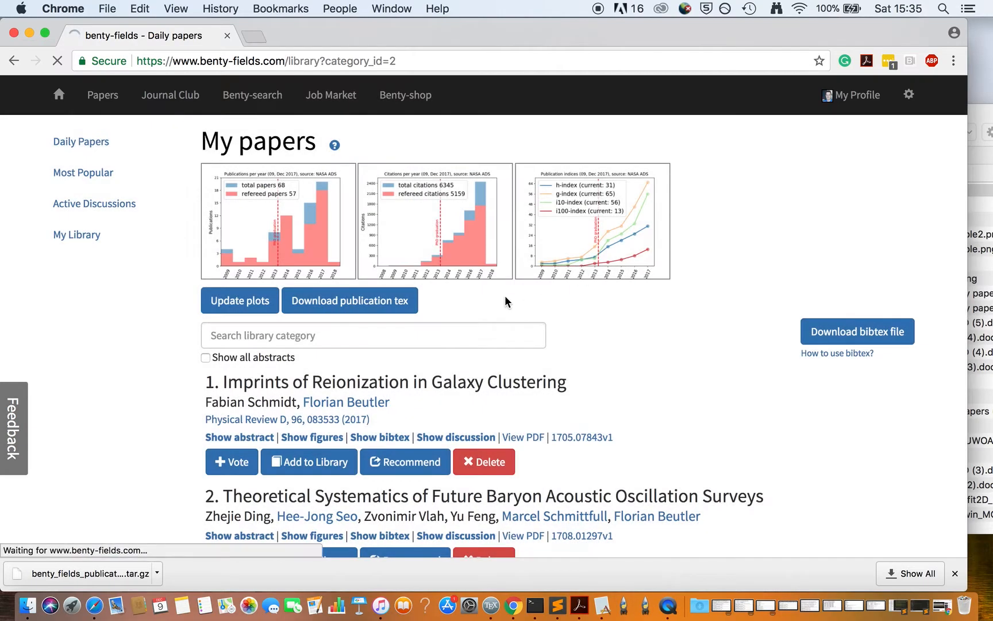
mouse_move(150, 511)
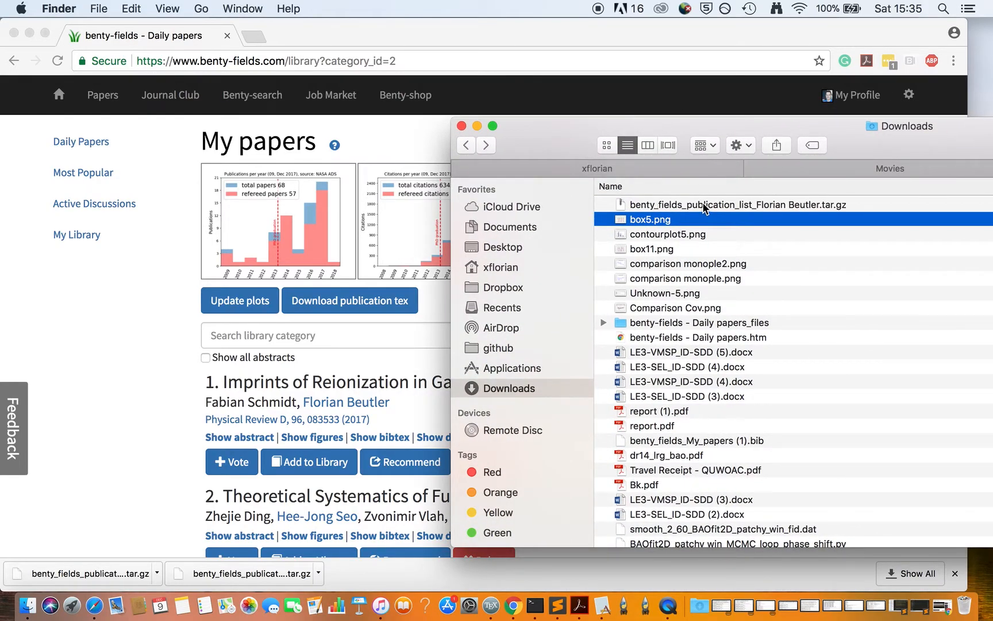
Step: Extract the publication list .tar.gz in Downloads and open the unpacked folder
double_click(735, 203)
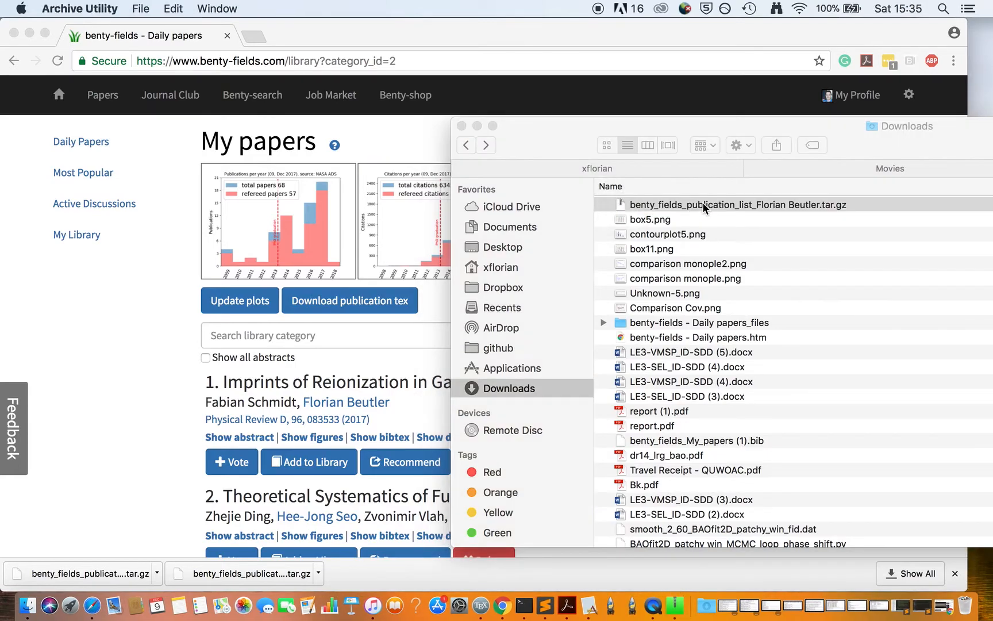
double_click(736, 203)
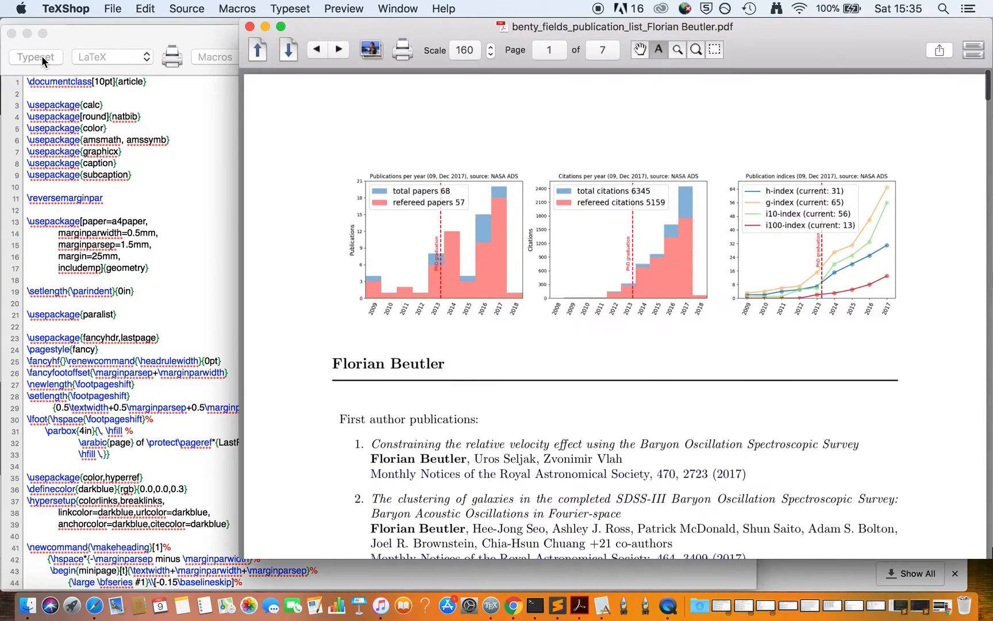
mouse_move(393, 317)
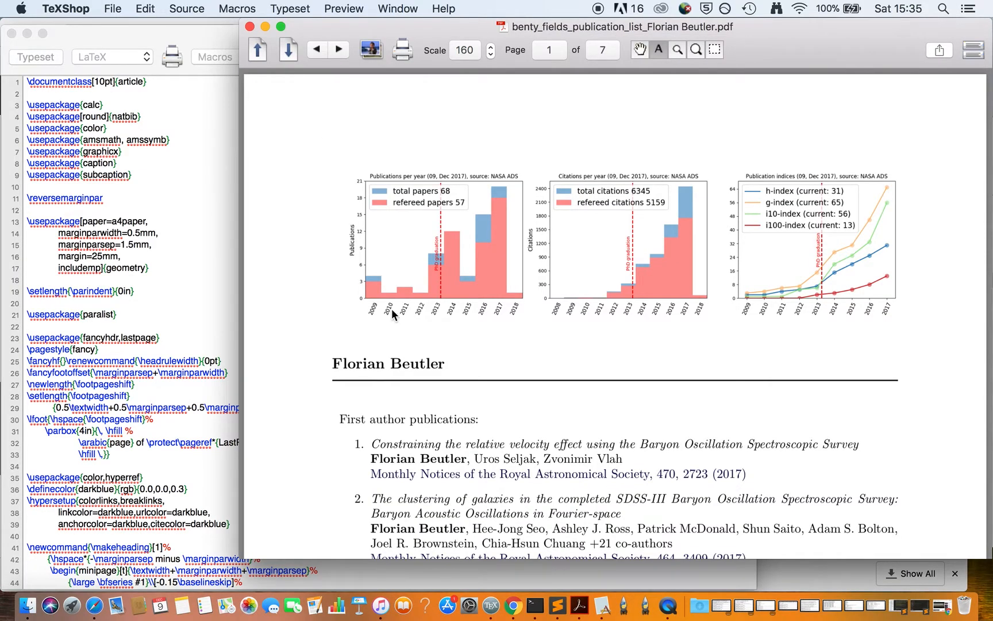
Step: Read through the compiled PDF's eight first-author papers, including the 180-citation one
scroll(down, 3)
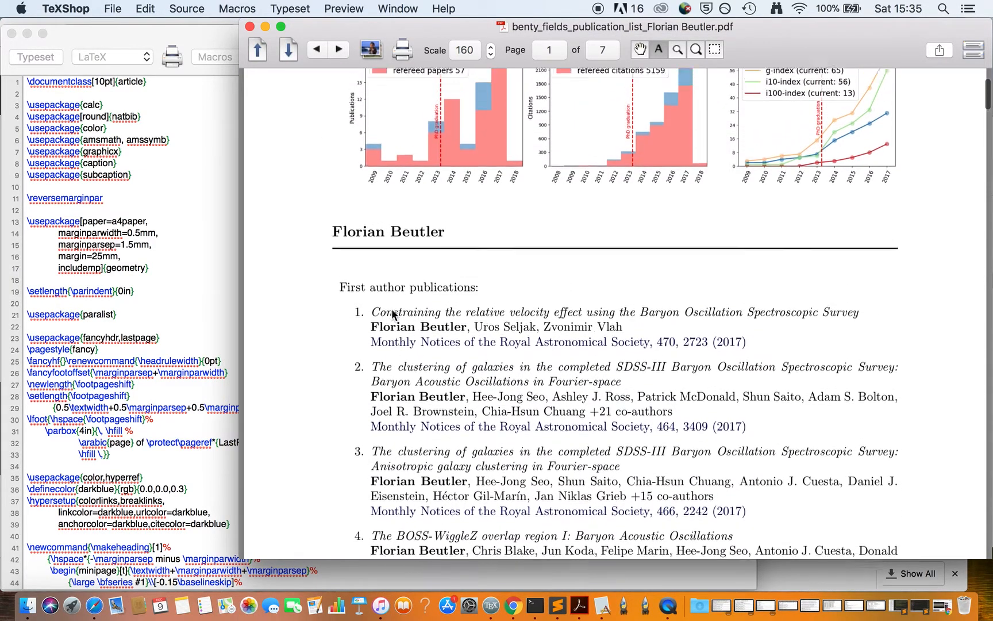
scroll(down, 3)
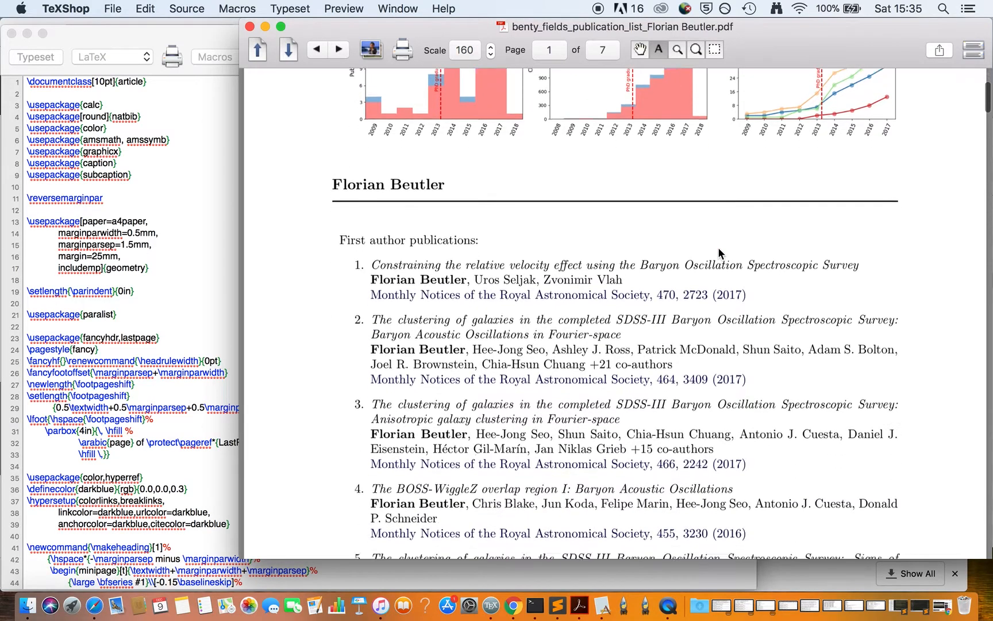
scroll(down, 3)
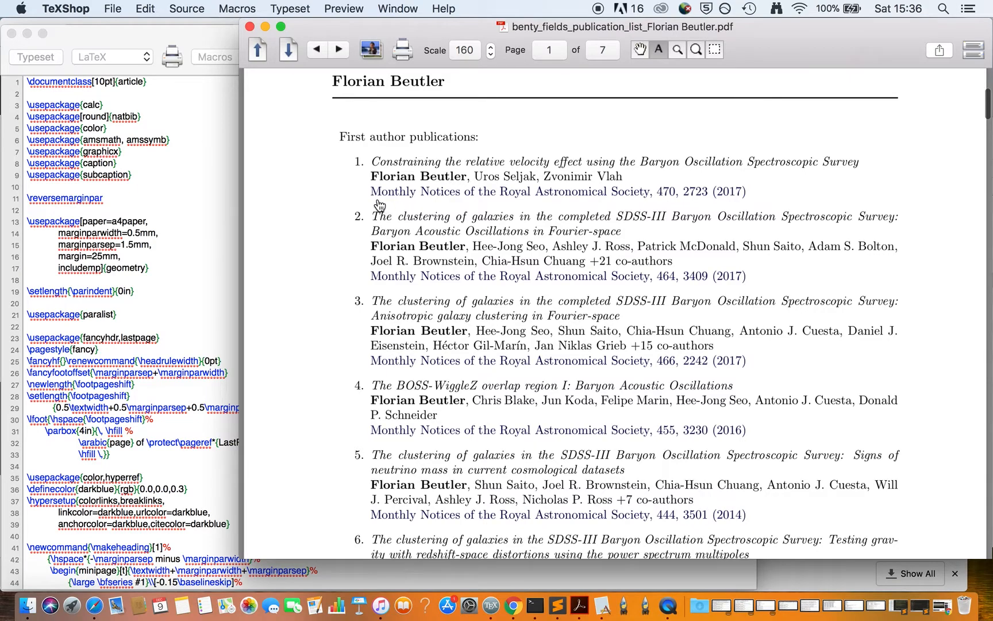
mouse_move(562, 197)
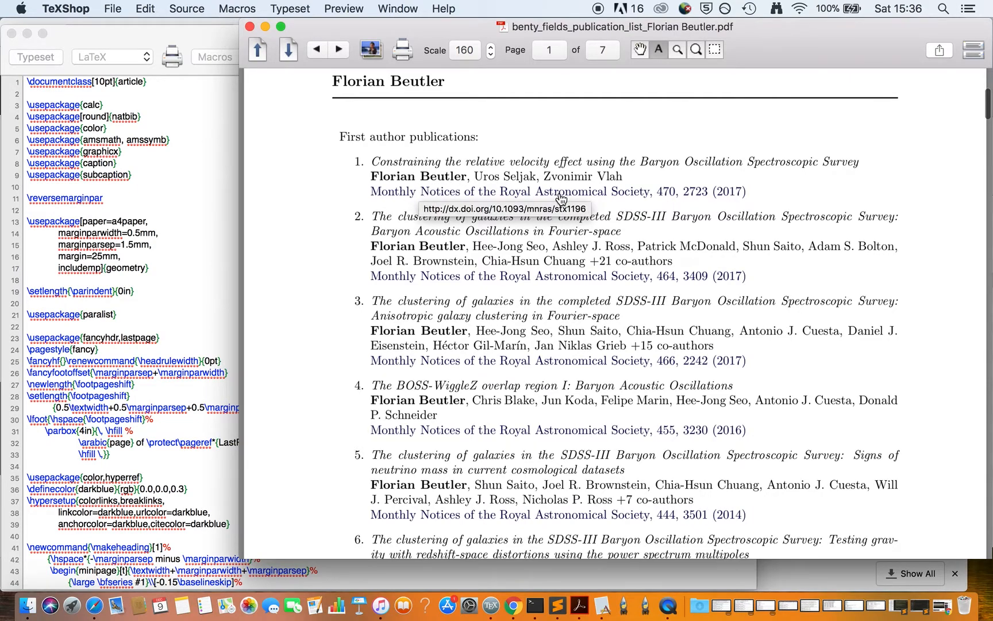
scroll(down, 3)
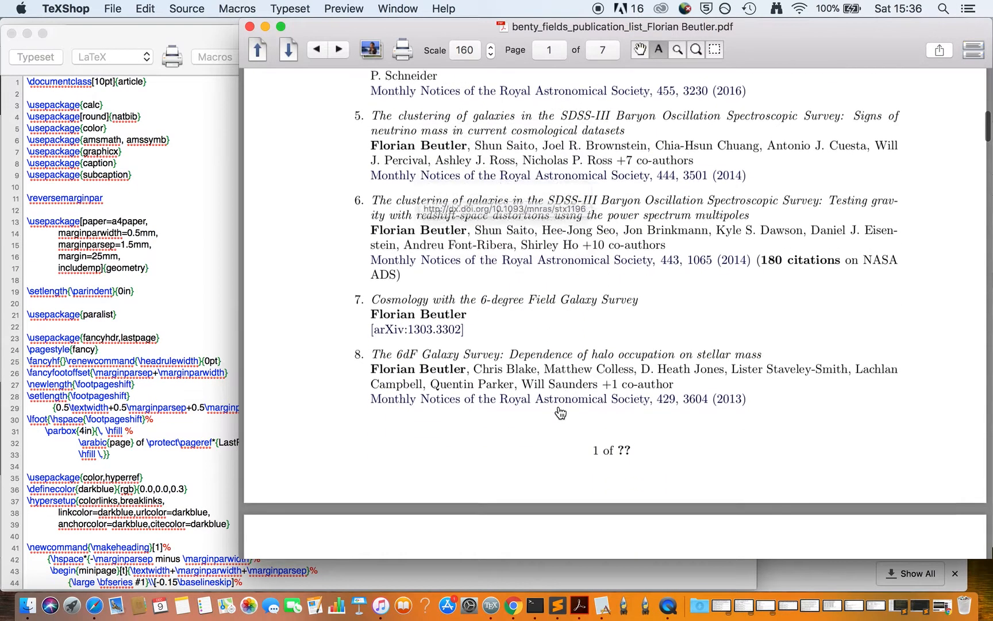
scroll(down, 3)
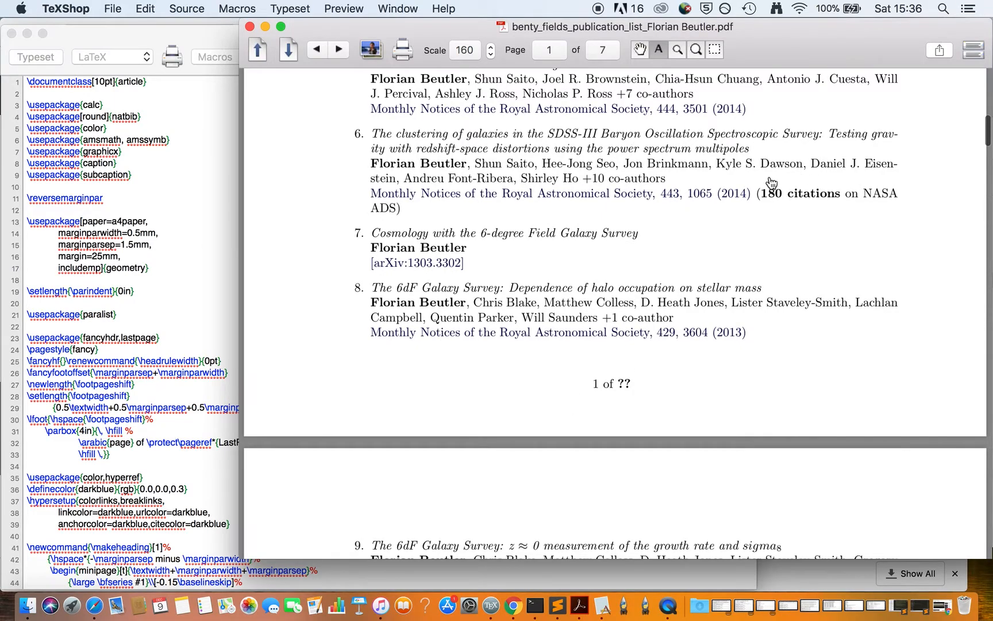
mouse_move(779, 214)
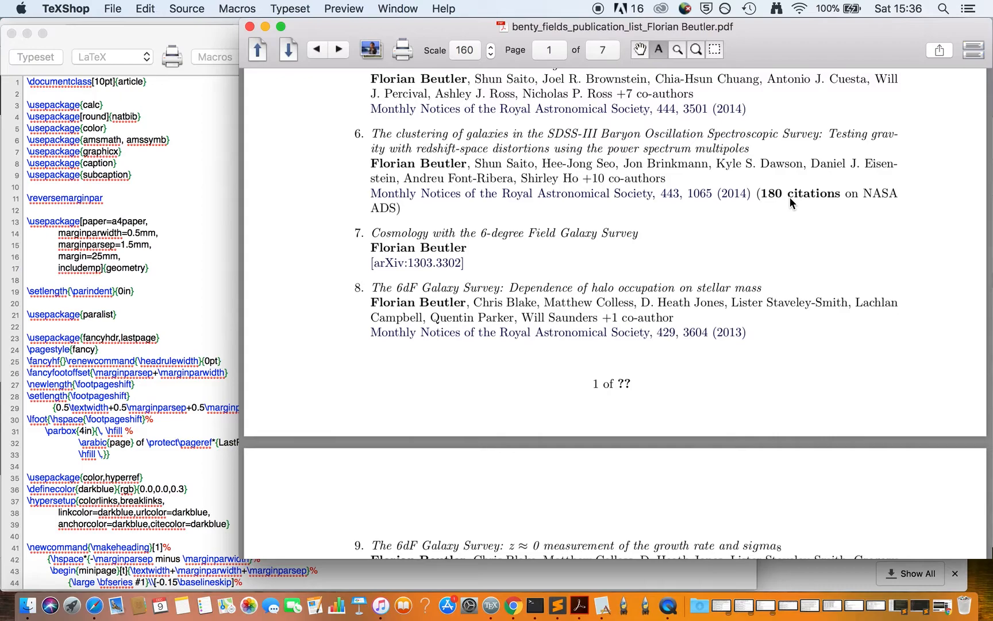
scroll(up, 3)
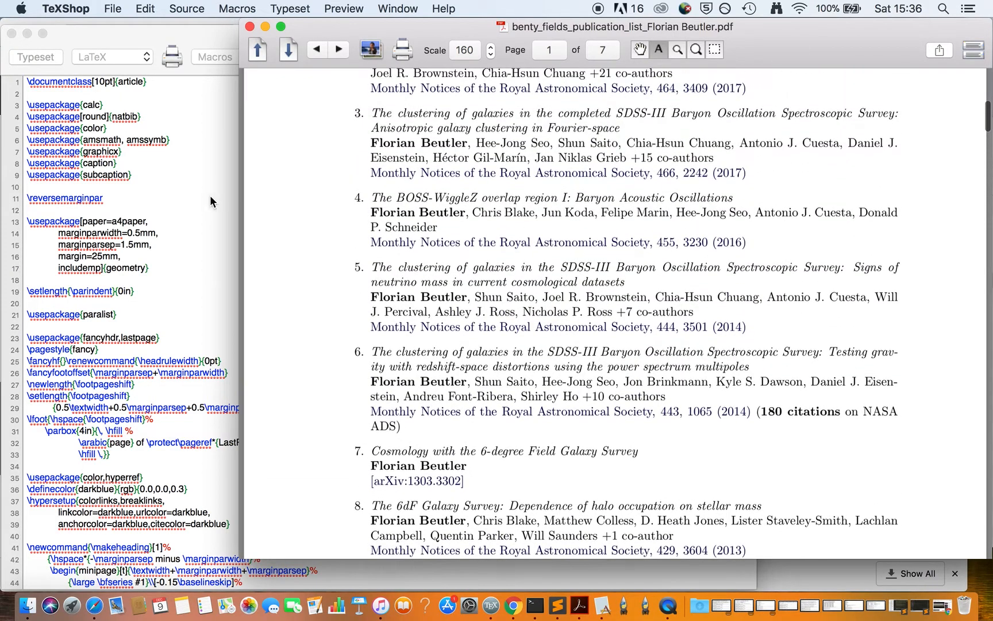